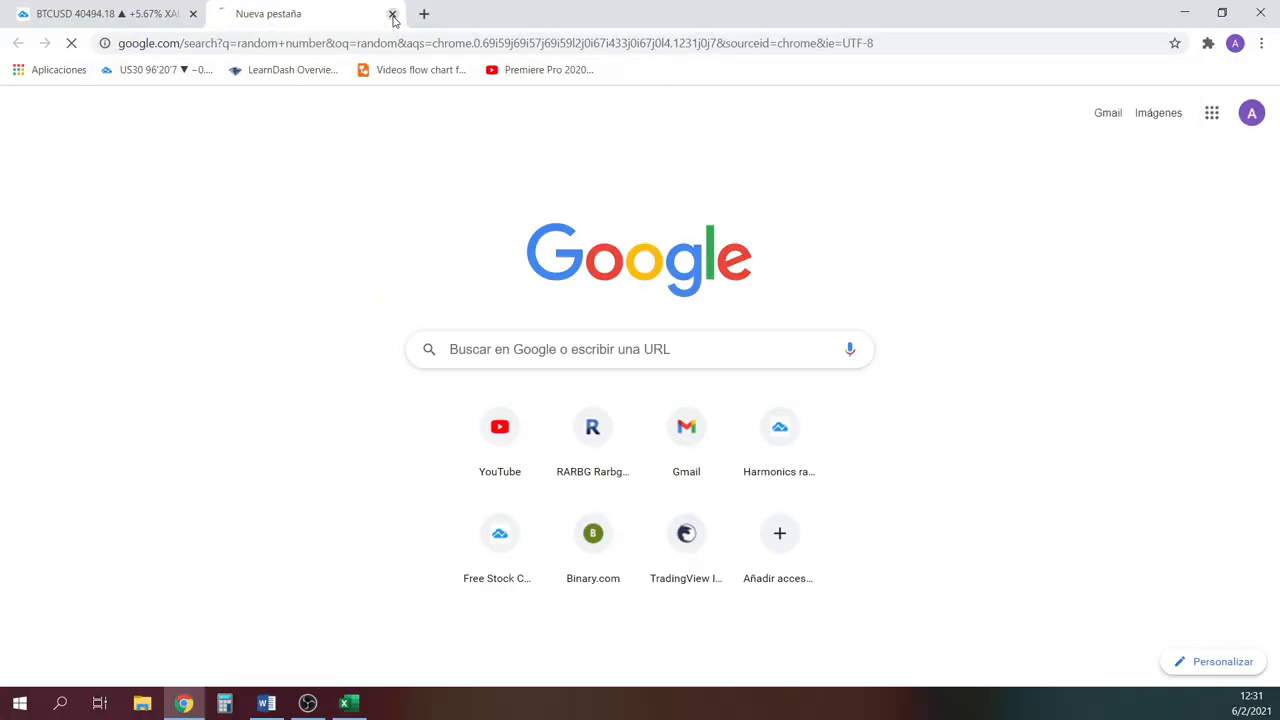
- Generate a random number between 1 and 28 in Google Search, returning 9
click(392, 12)
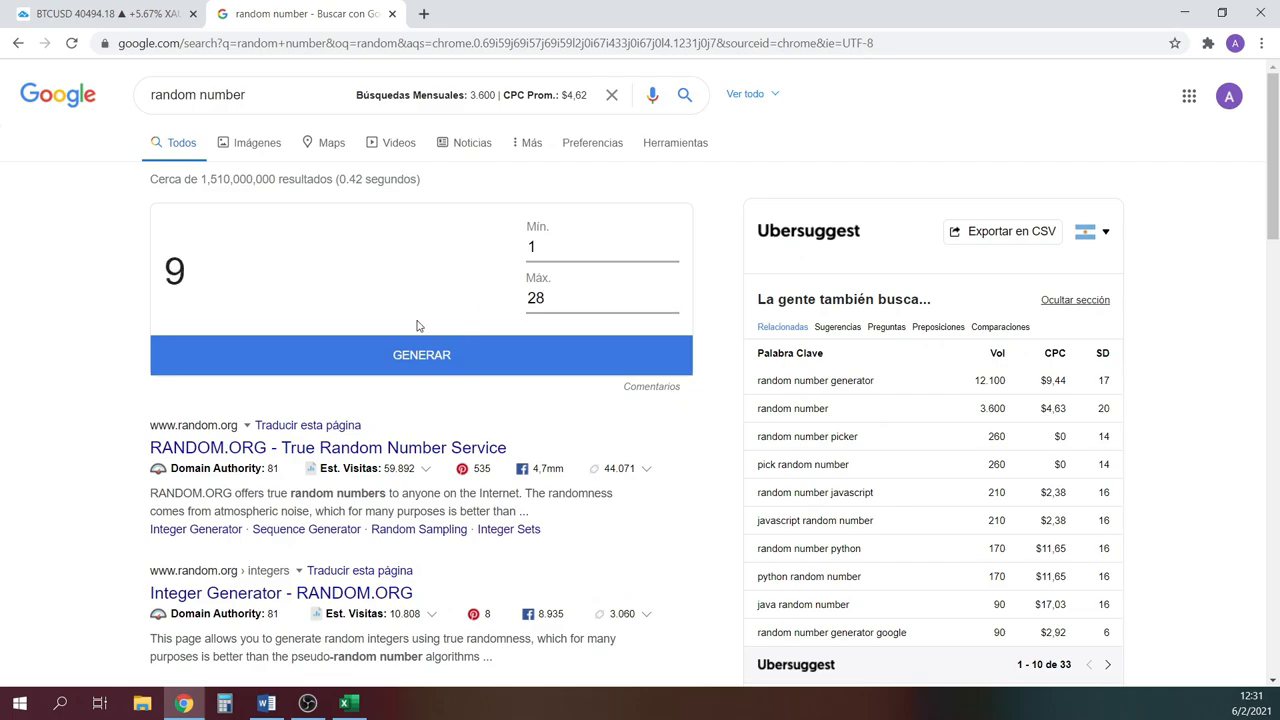
click(348, 704)
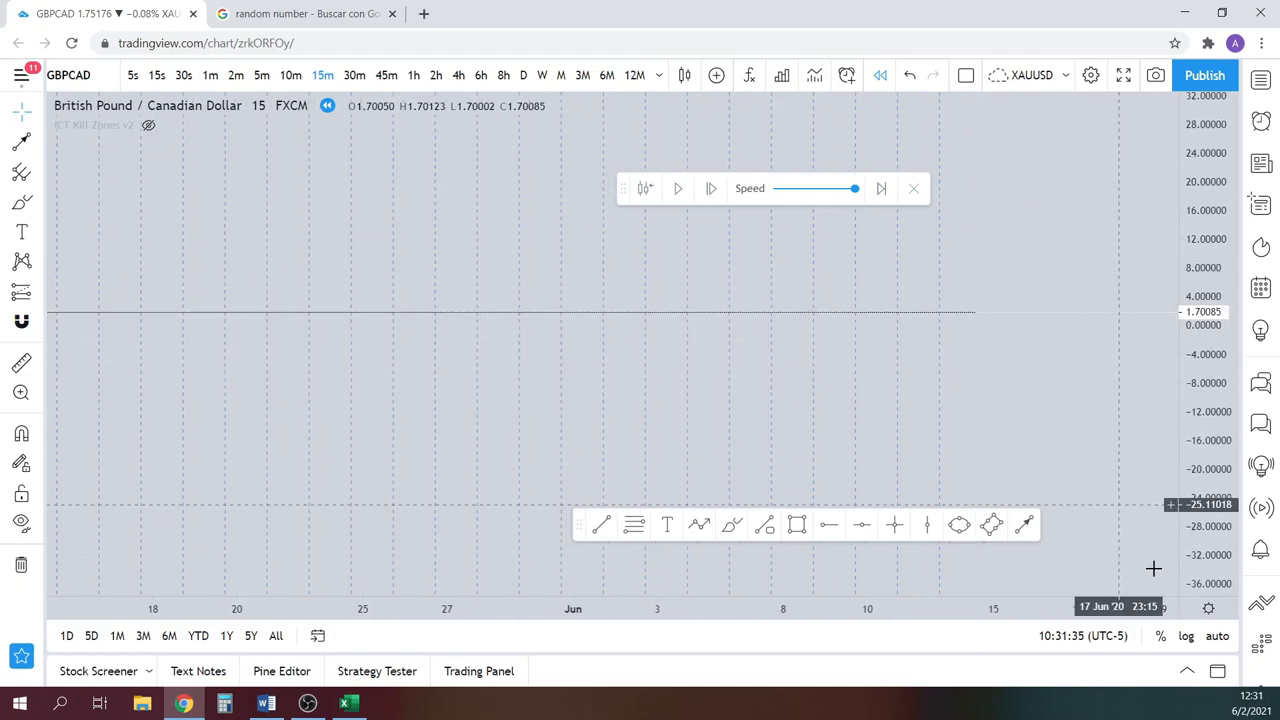
- Choose the replay start point and view earlier years on the monthly GBPCAD chart
click(678, 188)
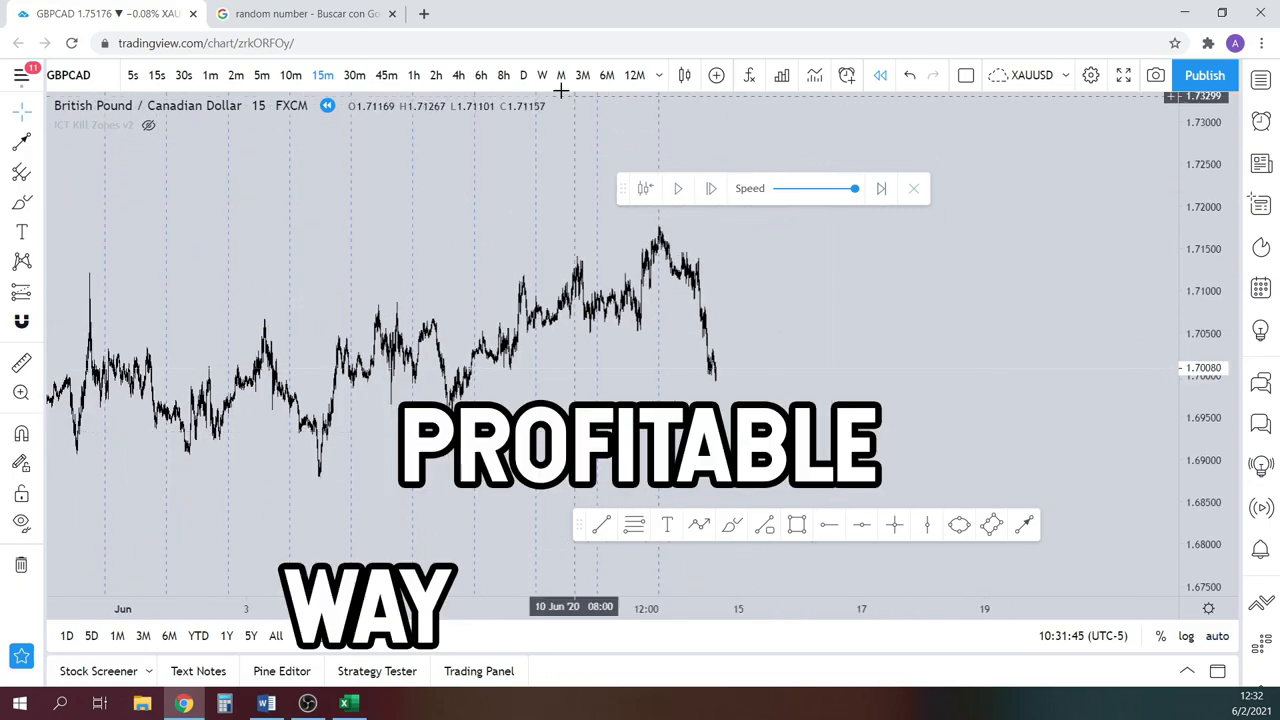
click(560, 76)
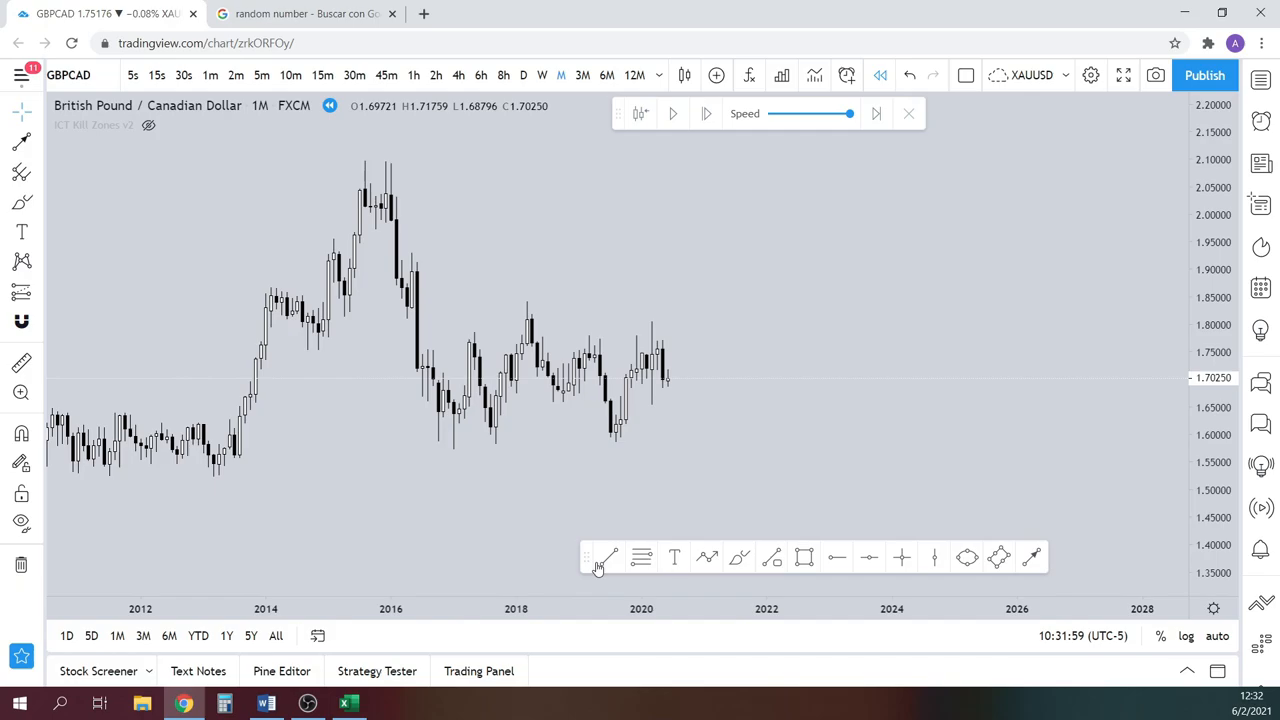
drag(588, 336, 650, 336)
text(overall )
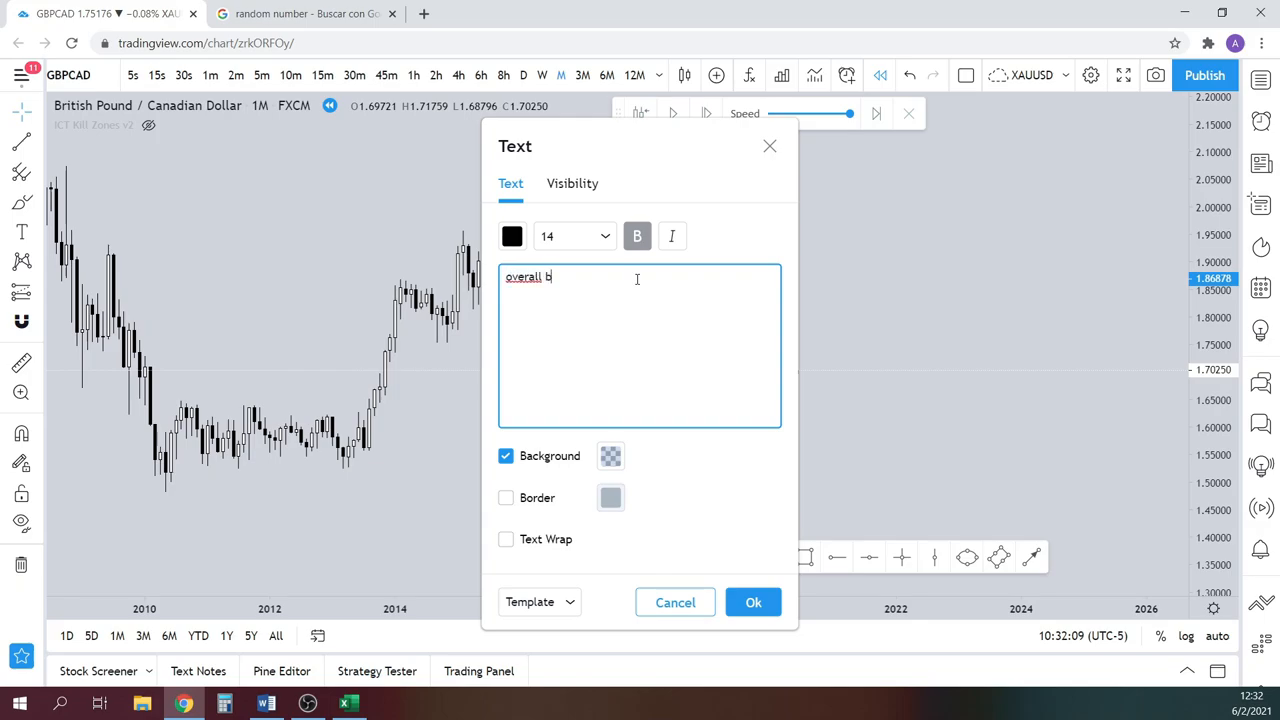
- Add a note: bearish trend now consolidating with potential reversal
text(bearish trend but now consolidating, po)
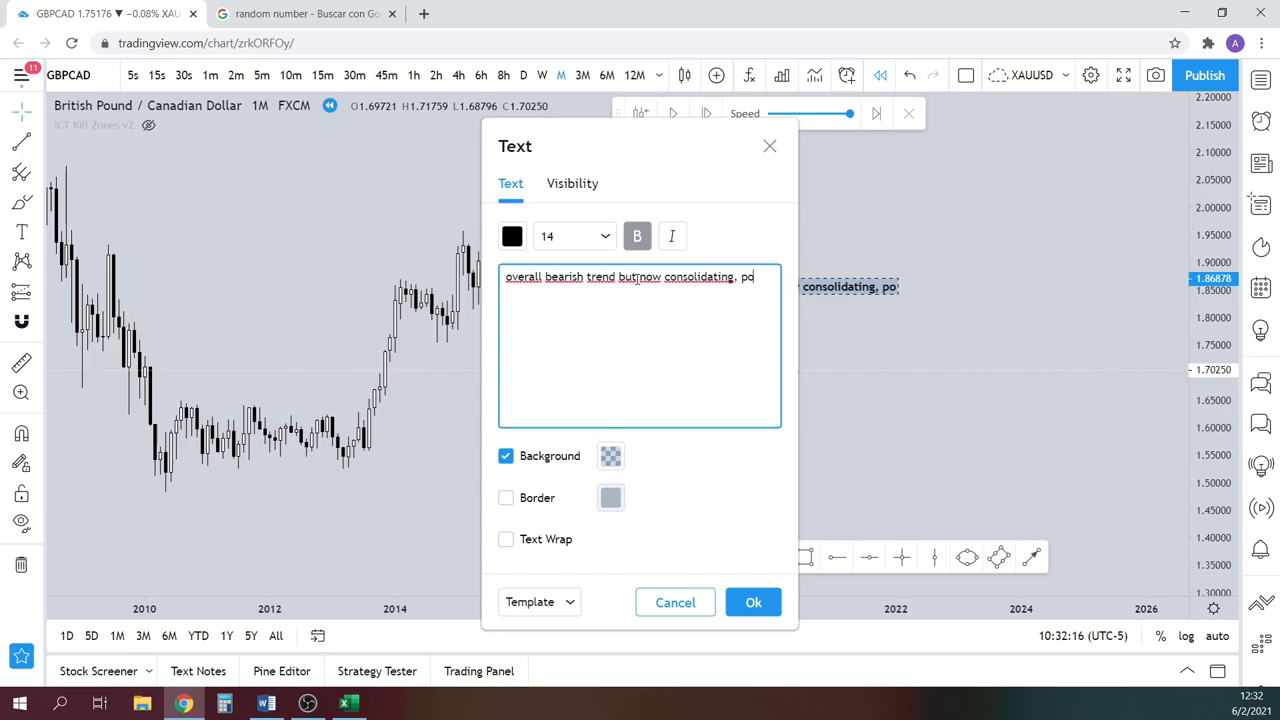
text(ntential reversal)
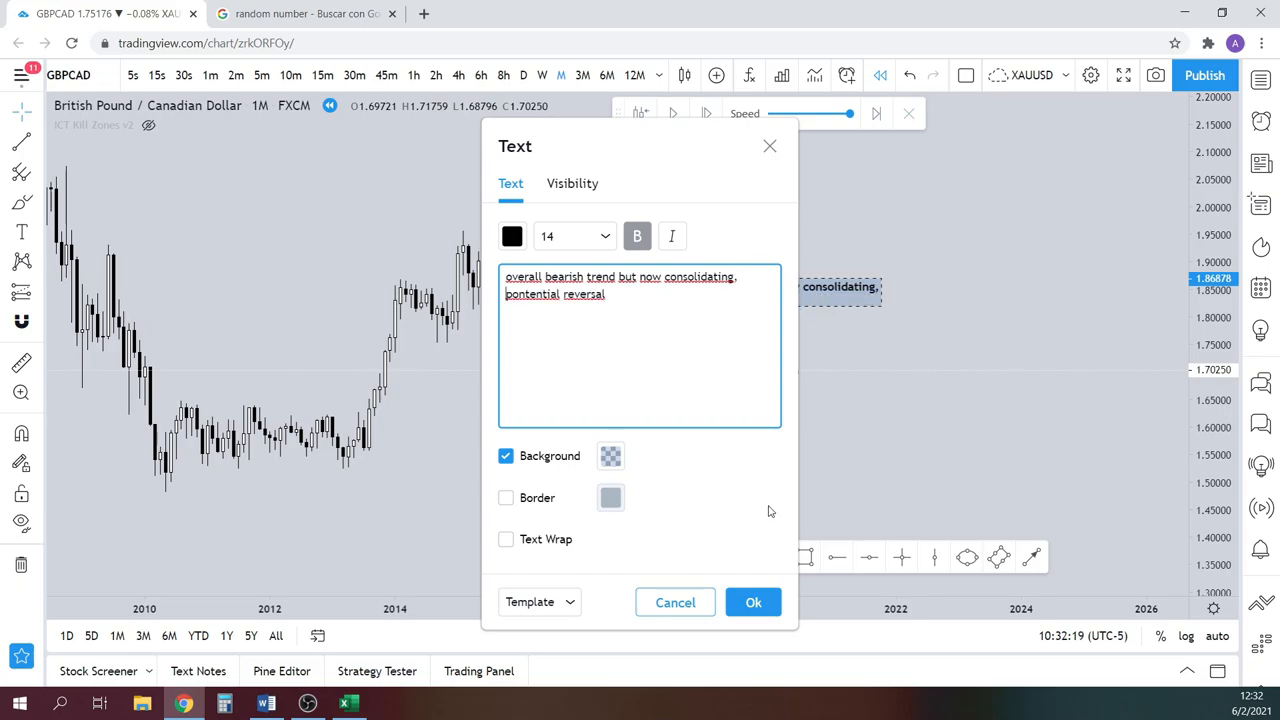
click(752, 602)
text(equa)
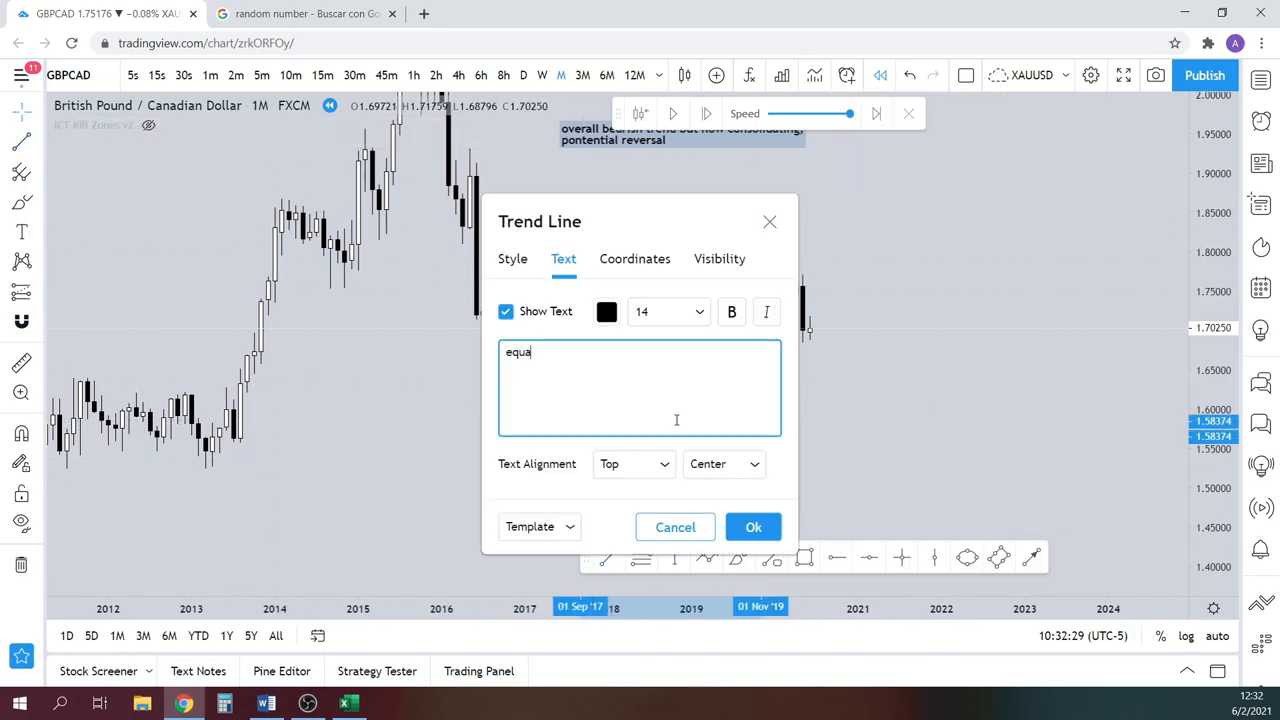
- Label a line 'equal lows' with bold text alongside the SH and PMH lines
click(754, 528)
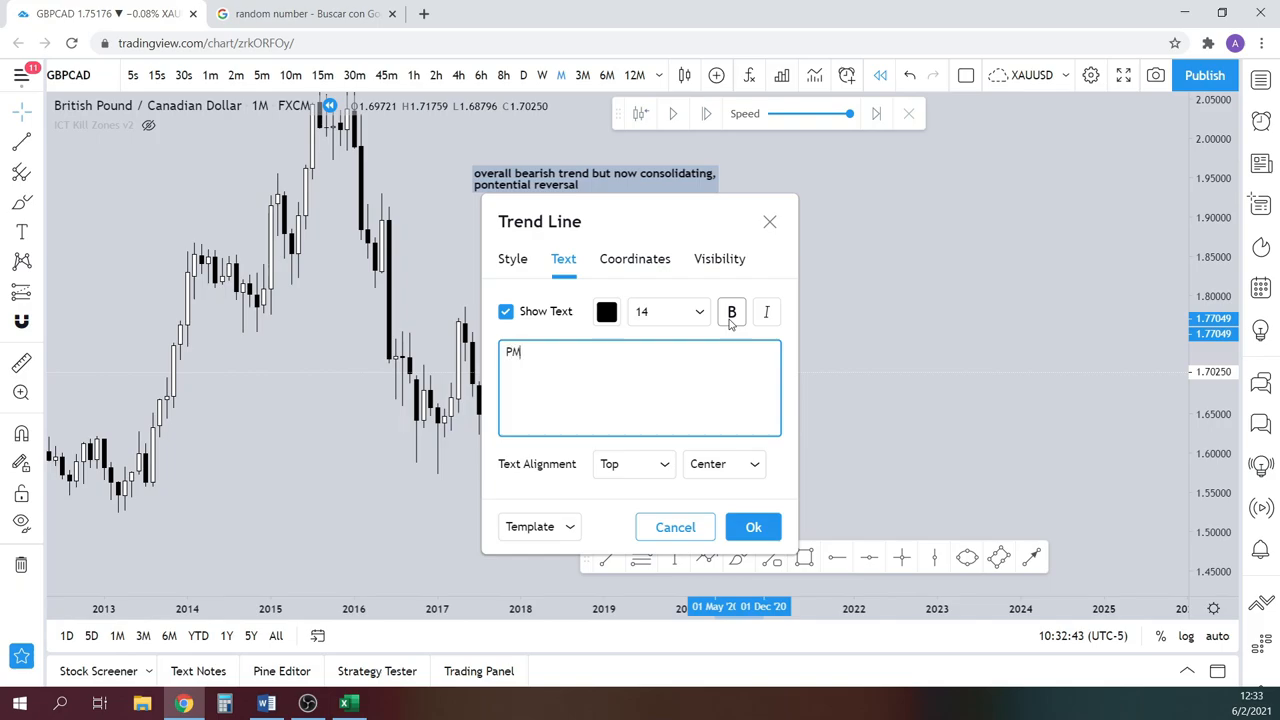
click(752, 528)
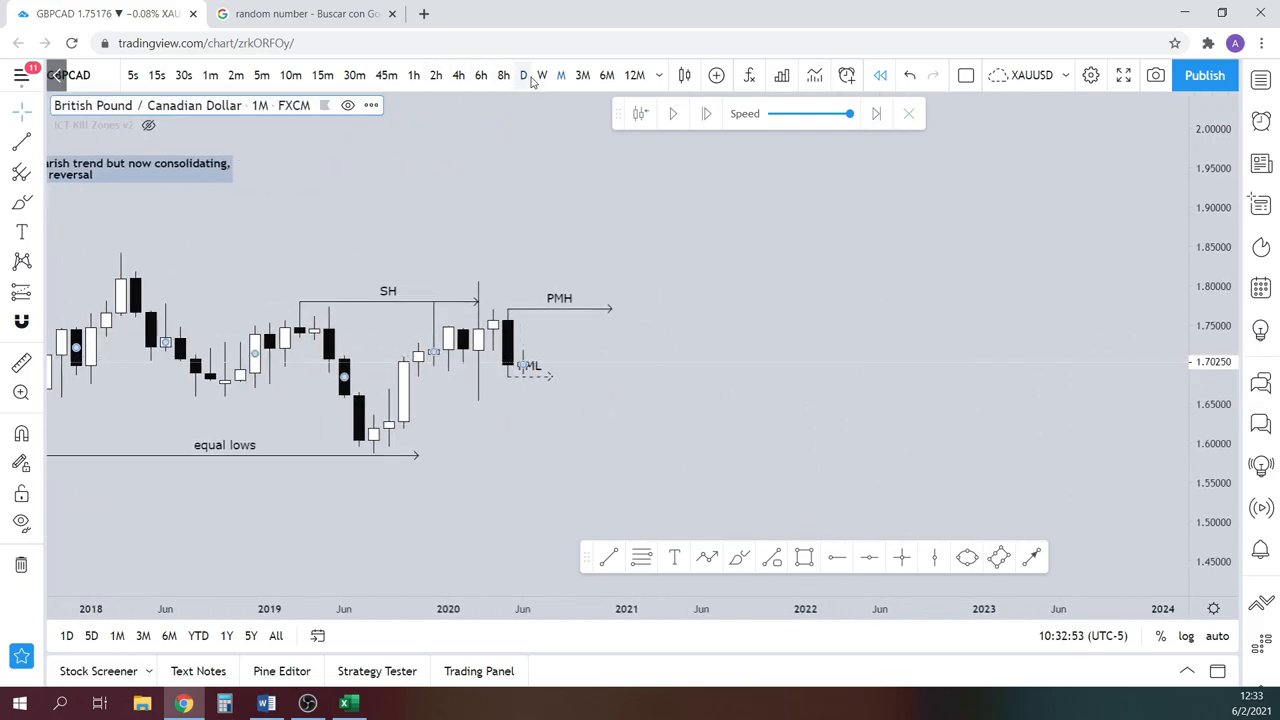
- On the weekly chart, label order-block rectangles '1W LIQ. VOID' and '1W OB'
click(540, 76)
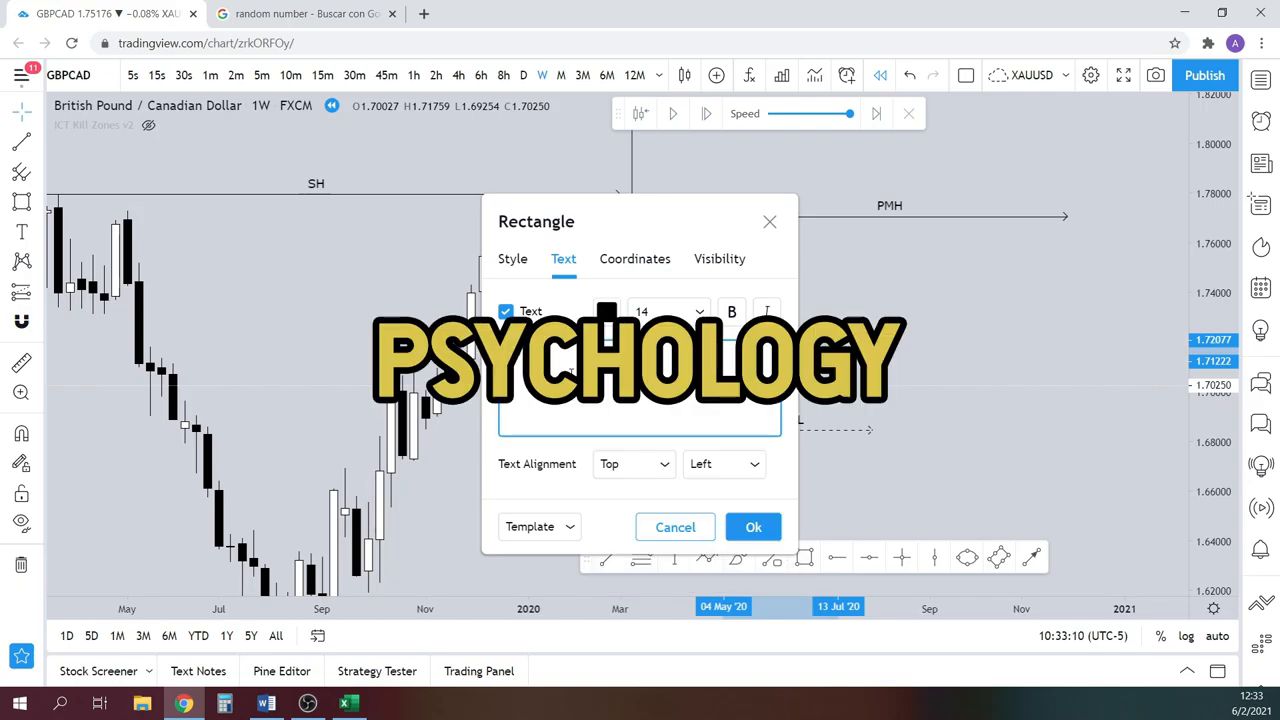
text(1W LIQ. VOID)
text(1W OB)
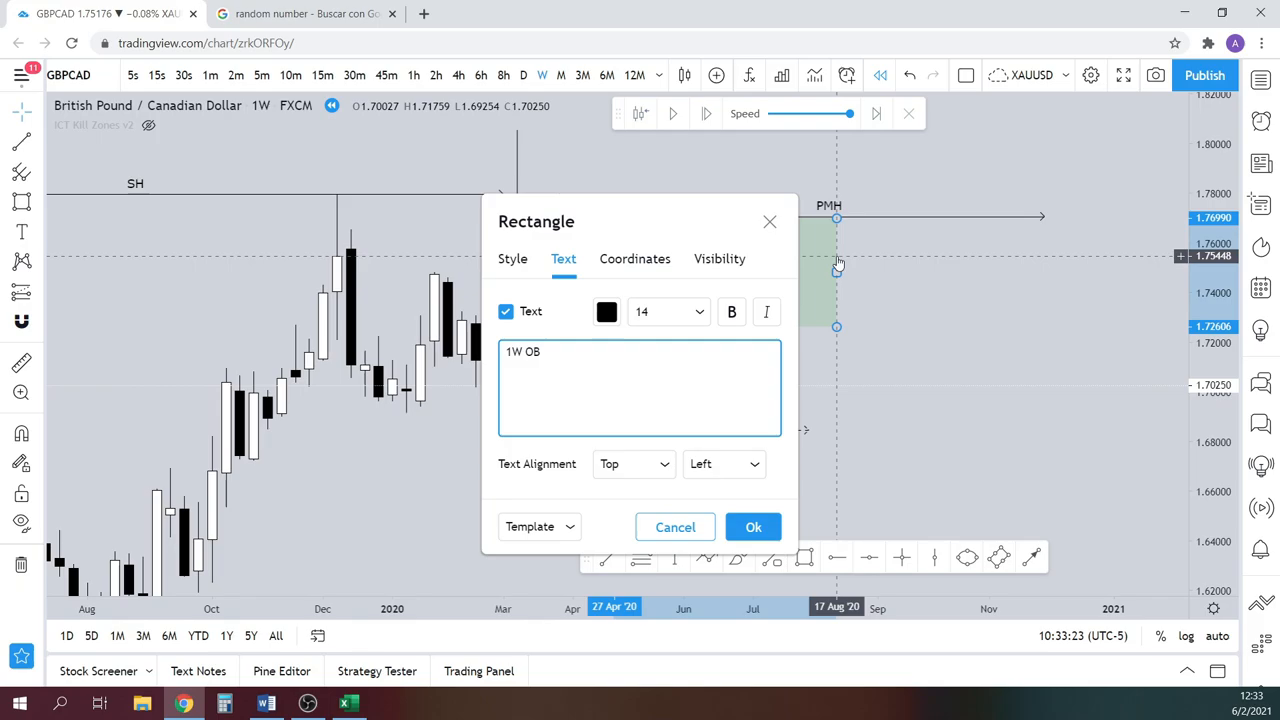
click(752, 528)
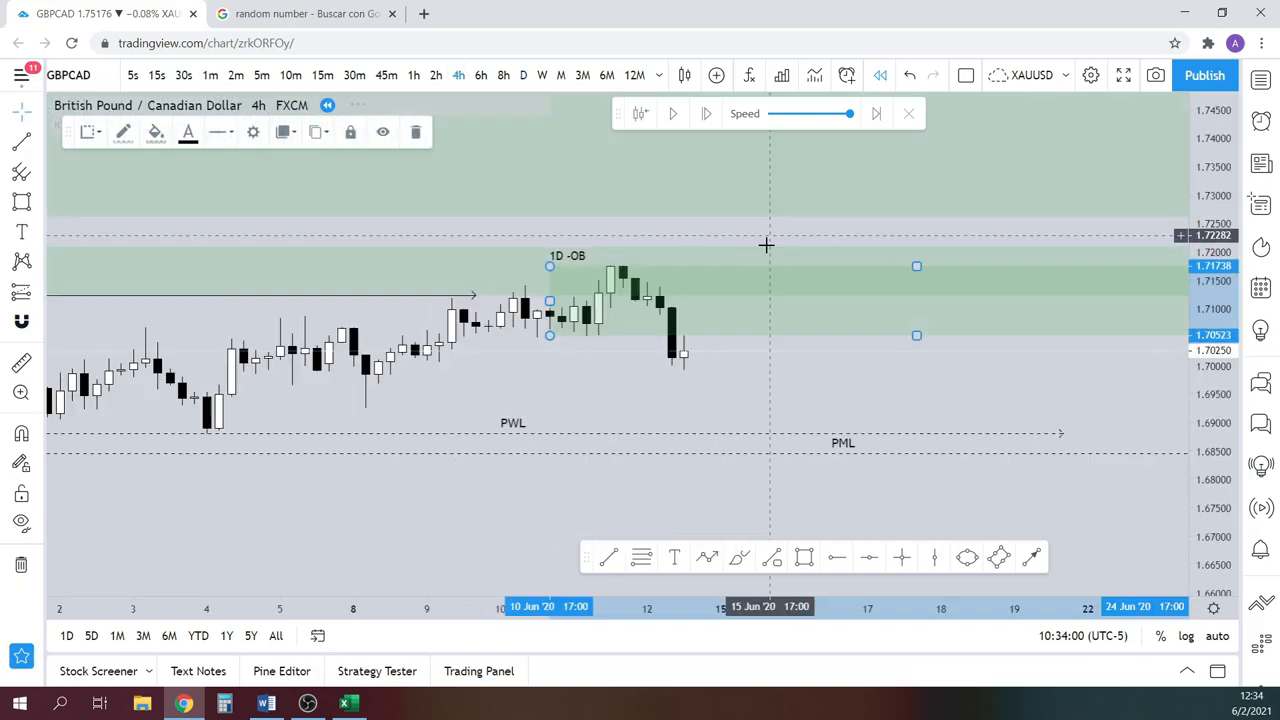
- Step the chart down through daily, 4-hour and hourly timeframes to review the zones
click(524, 76)
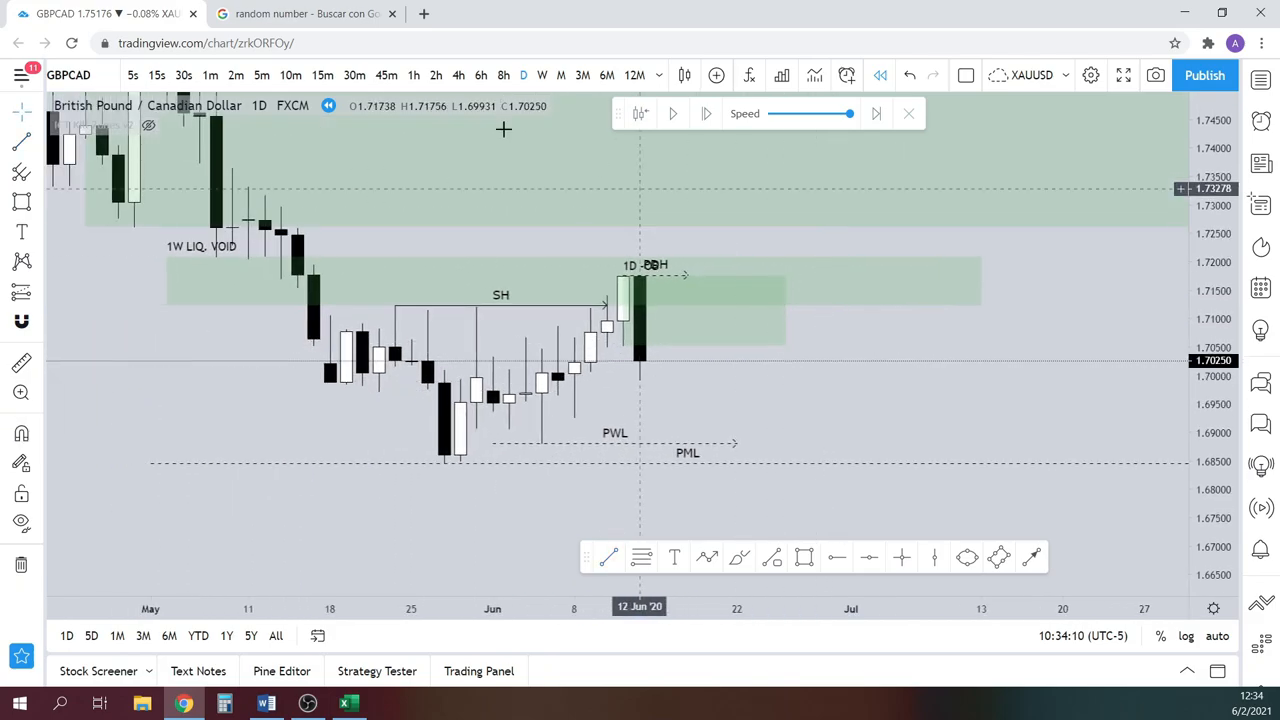
click(458, 76)
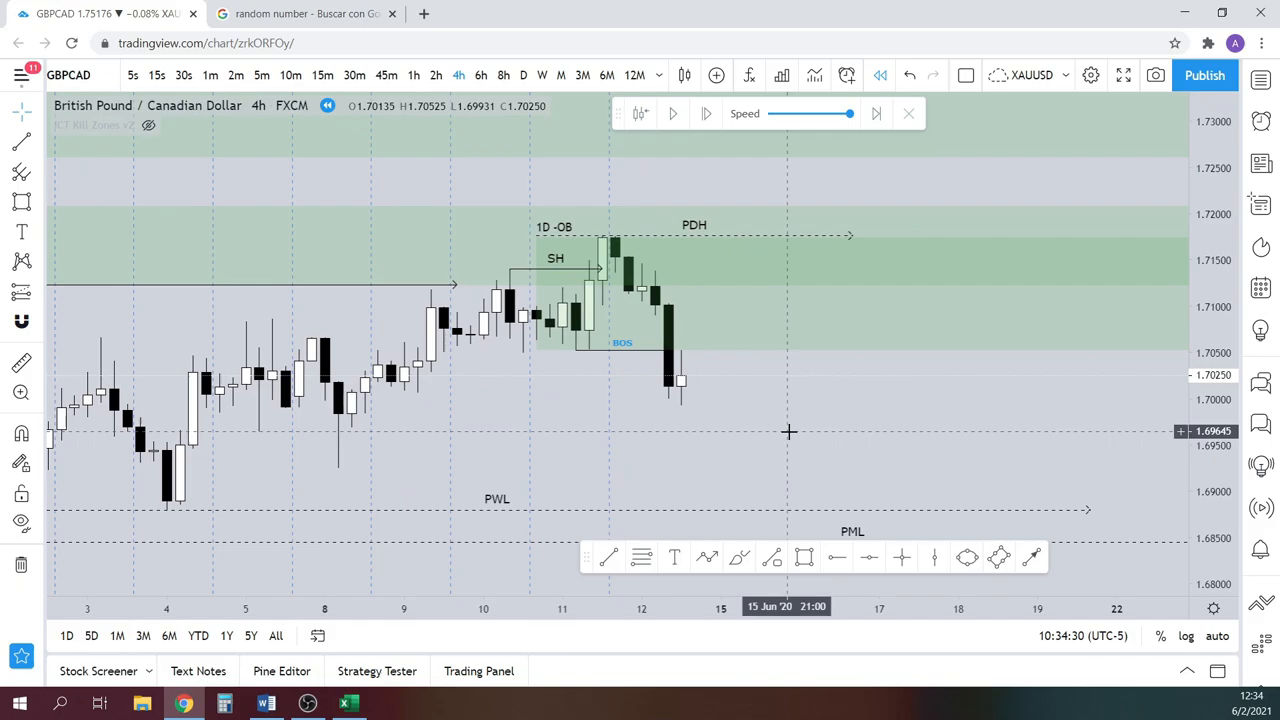
click(412, 76)
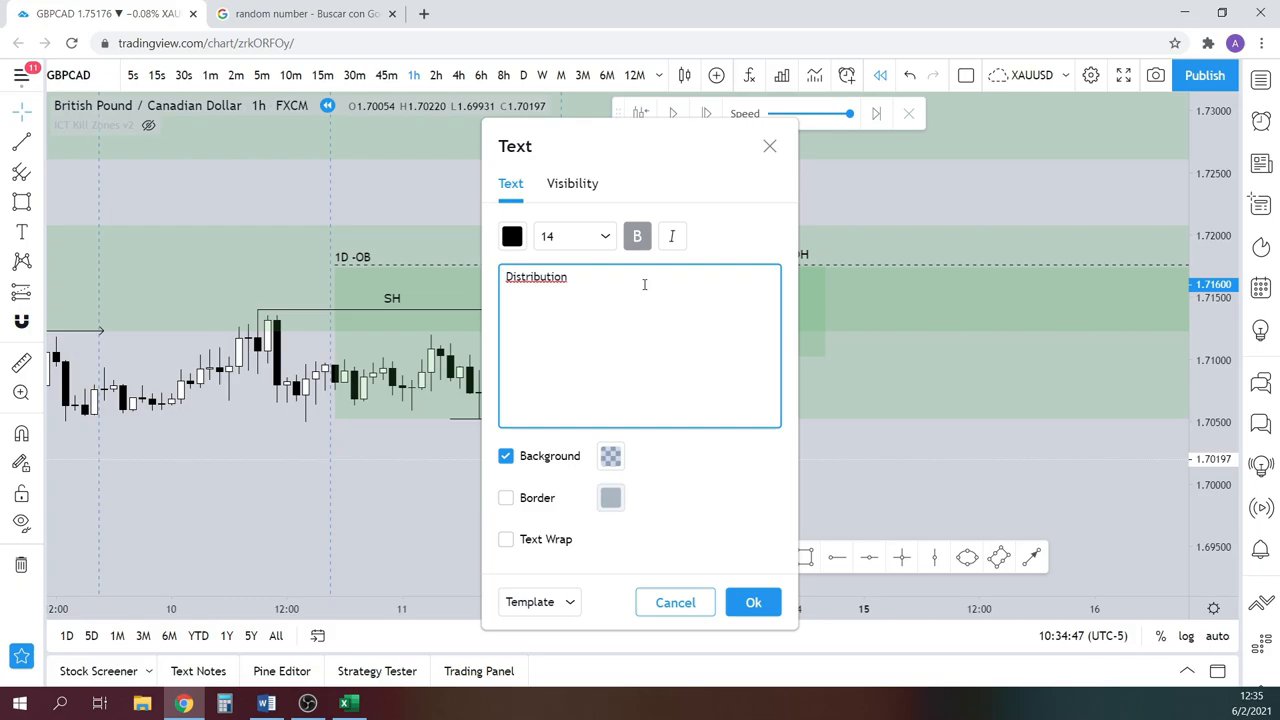
- Add 'Distribution and -OB' and '1H void' notes, then show 15-minute candles
text(and)
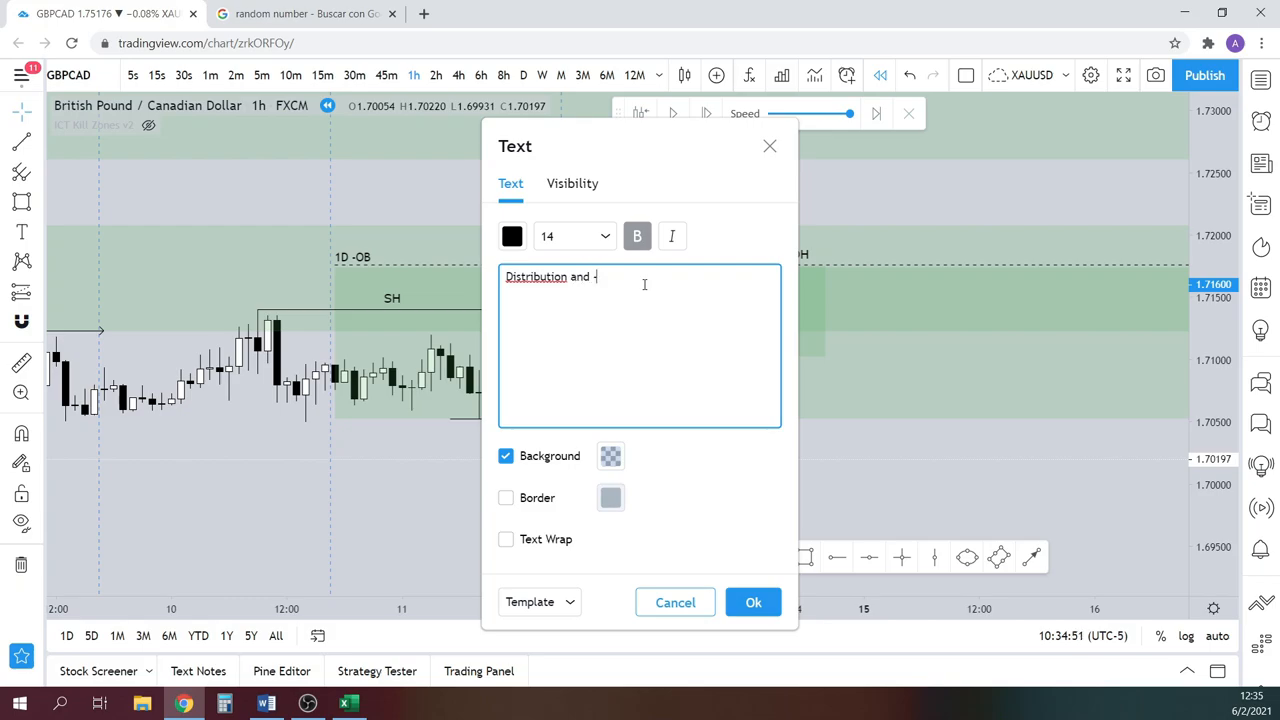
click(752, 602)
text(1H void)
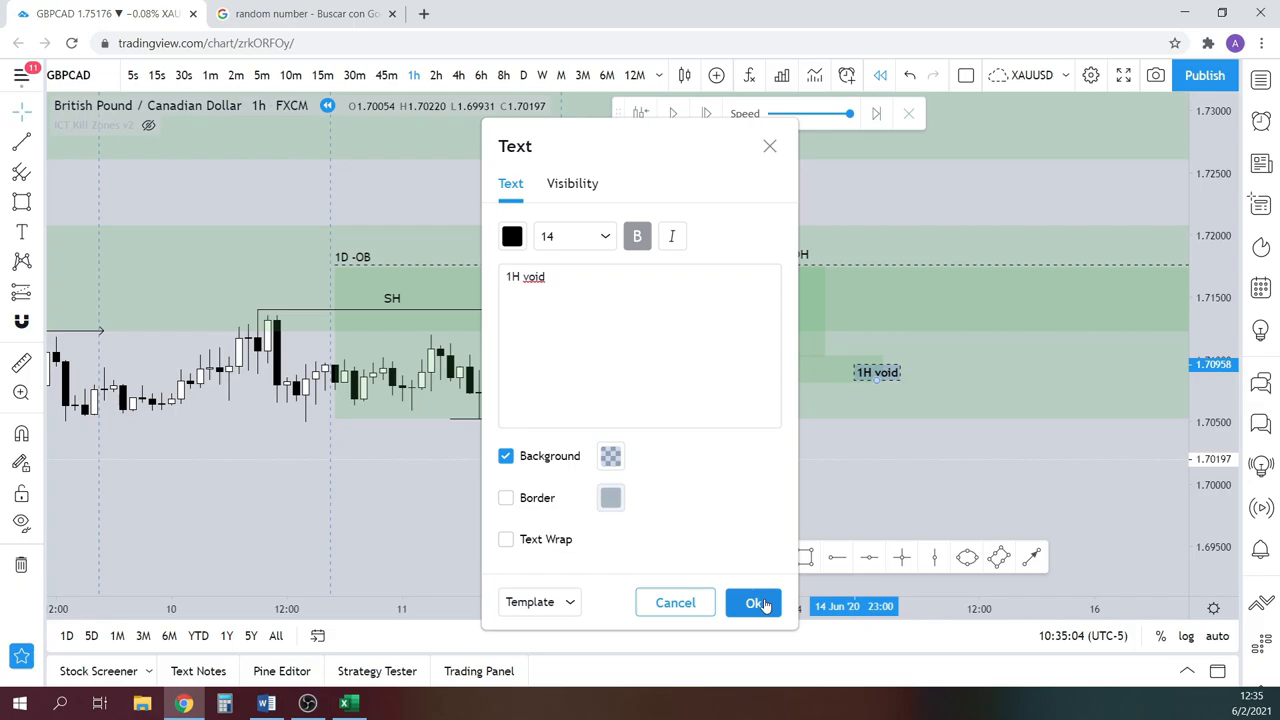
click(754, 604)
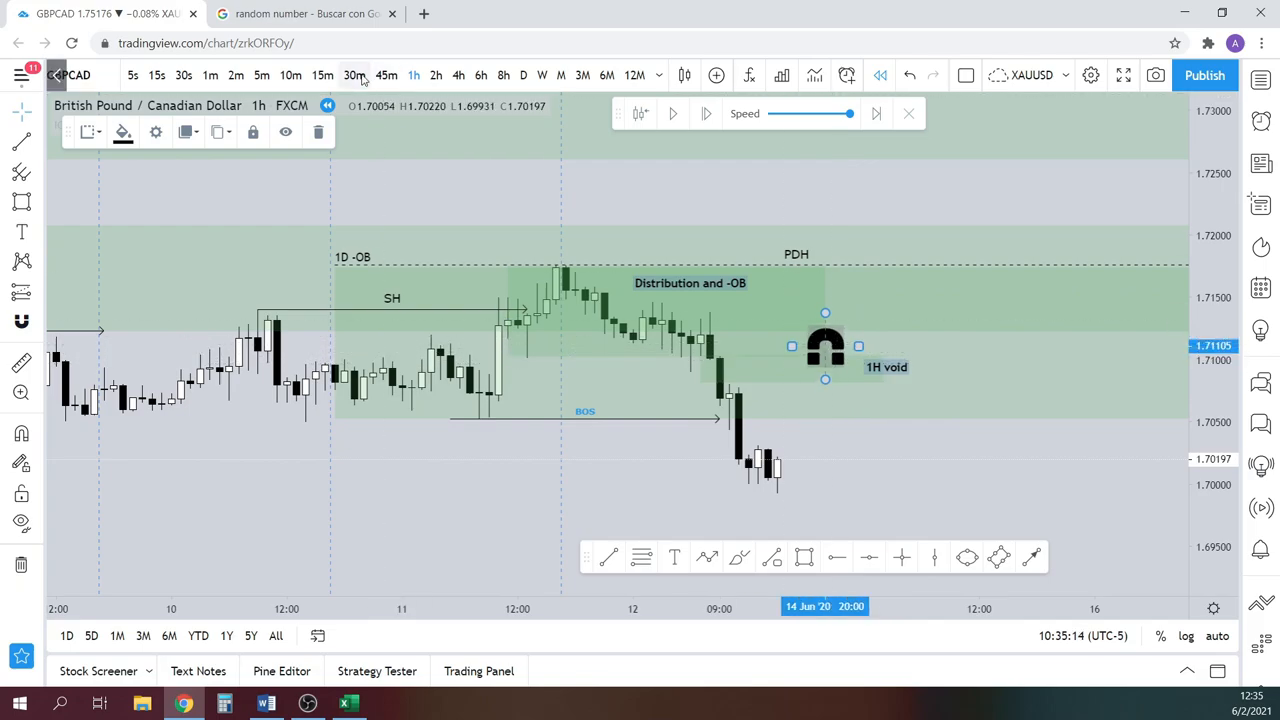
click(322, 76)
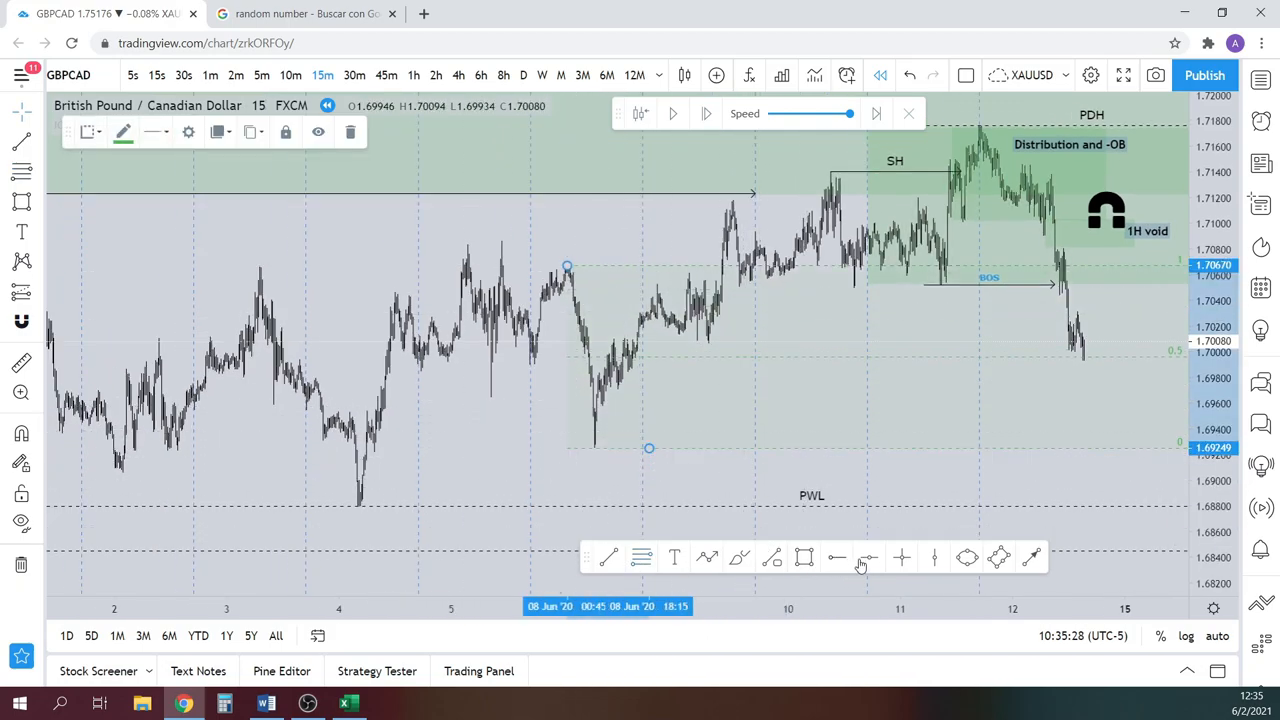
- Add the note 'this area is a bearish -ob, now on its midthreshold' and a 'ps?' label
text(this area is a bearish -ob.)
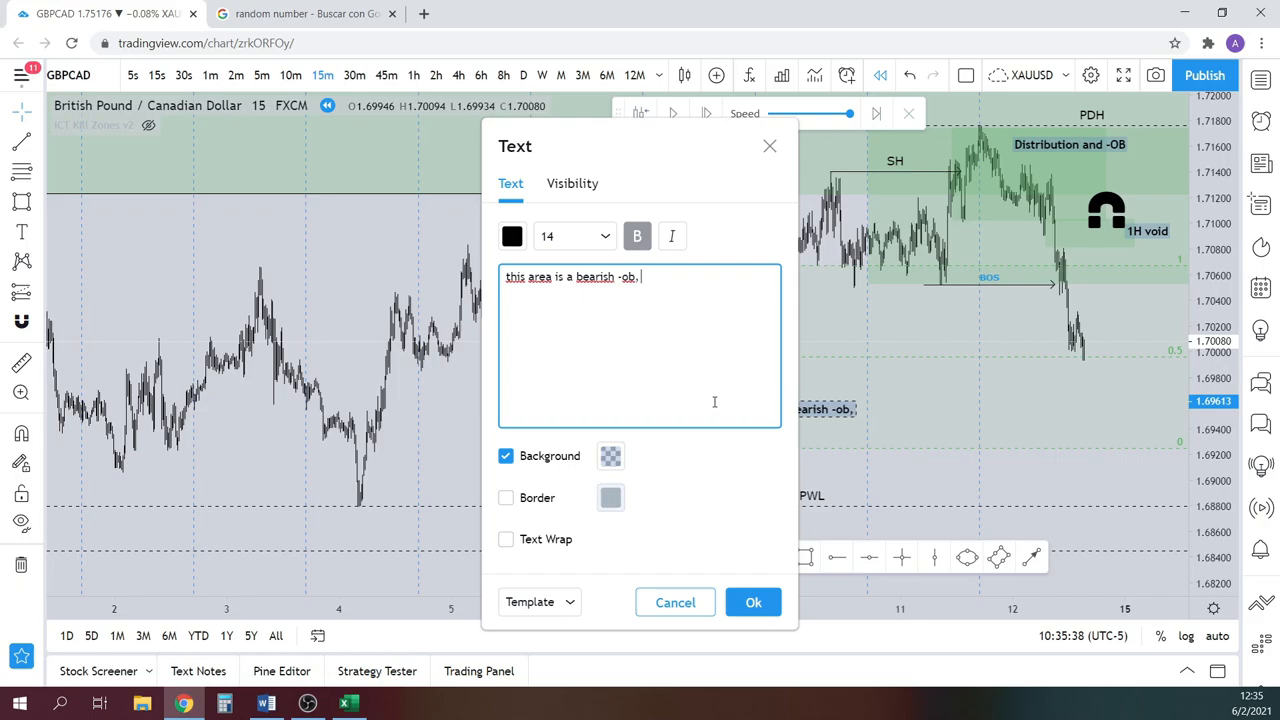
text(now on its midt)
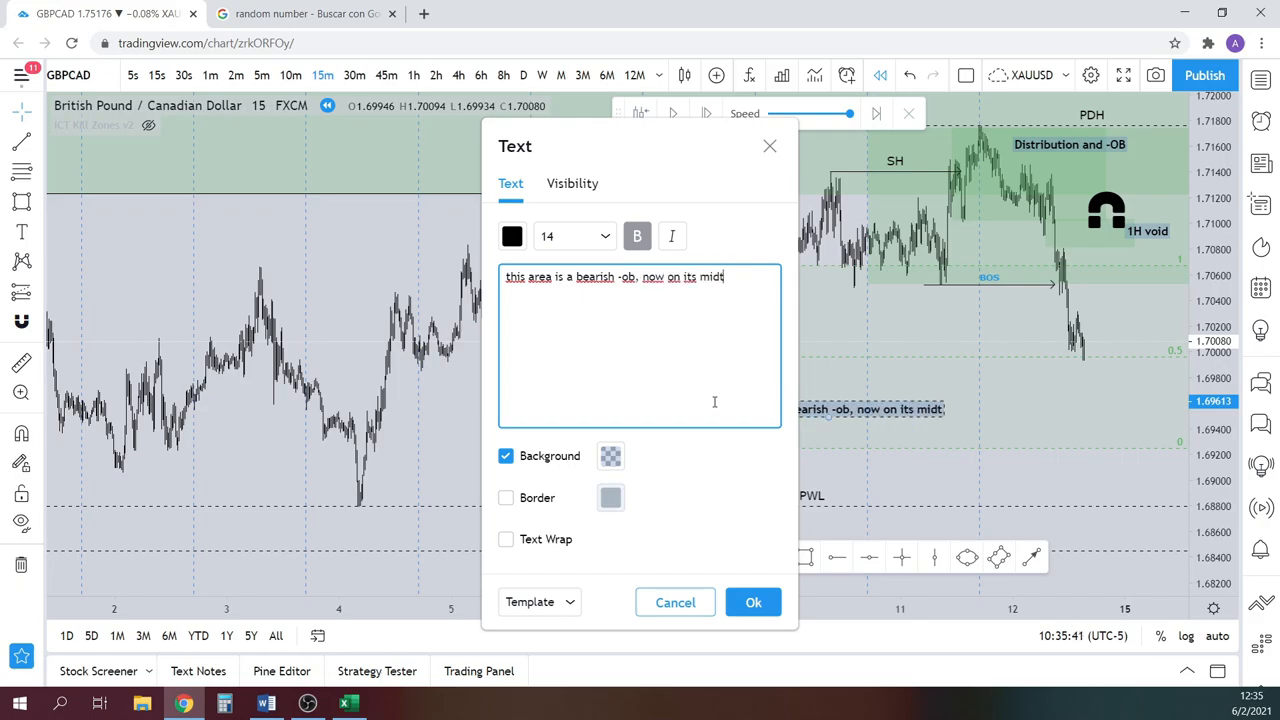
text(hreshold)
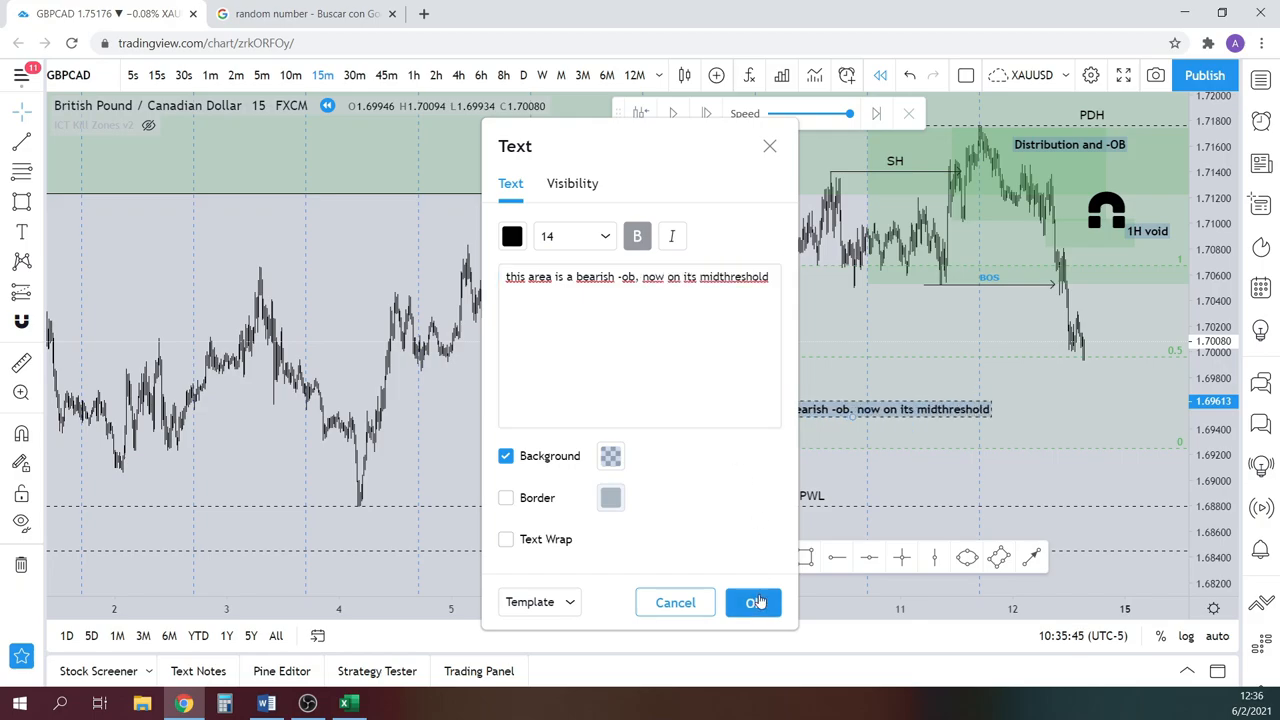
click(754, 602)
text(ps?)
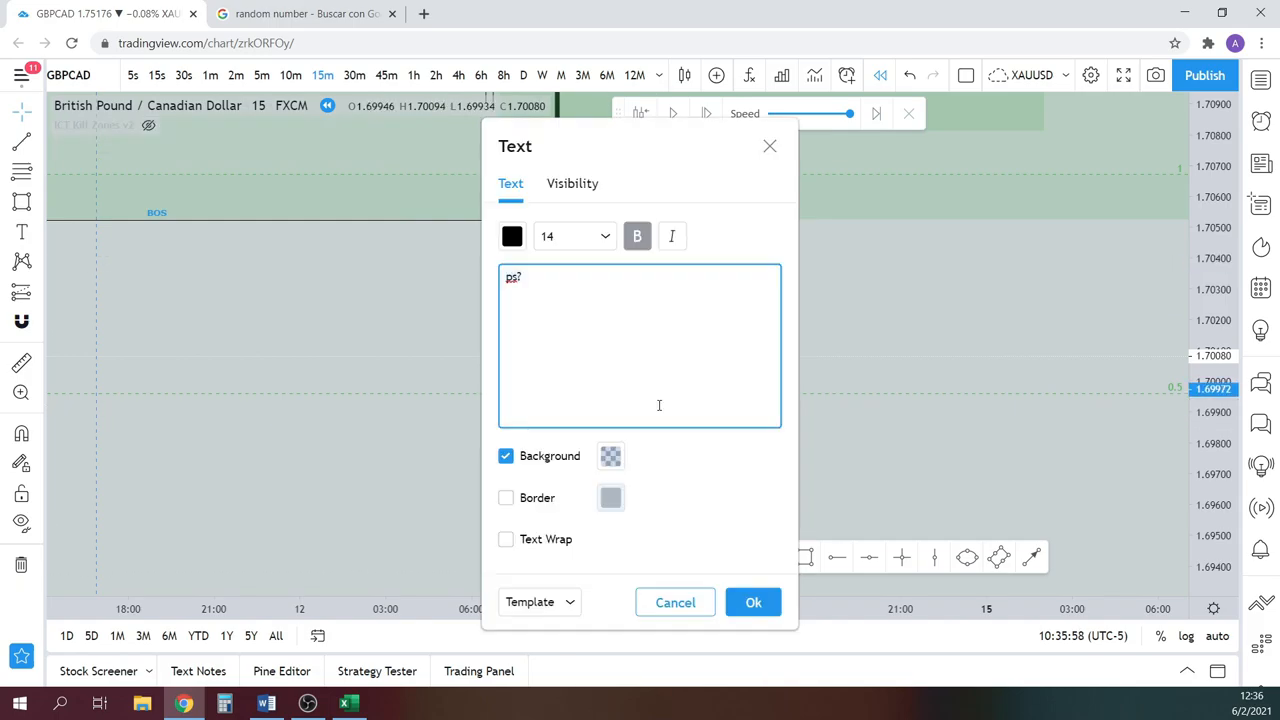
click(752, 602)
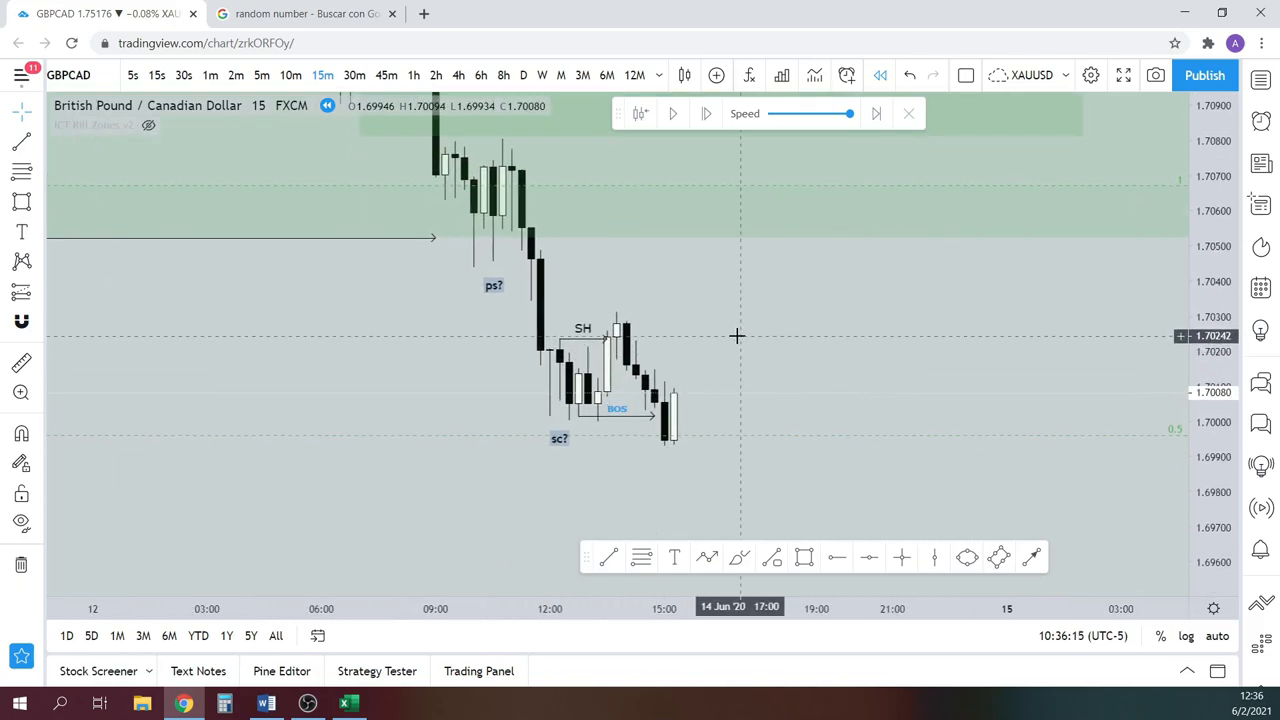
- Draw an order-block rectangle beside the SH high labelled '-ob'
drag(620, 332, 790, 356)
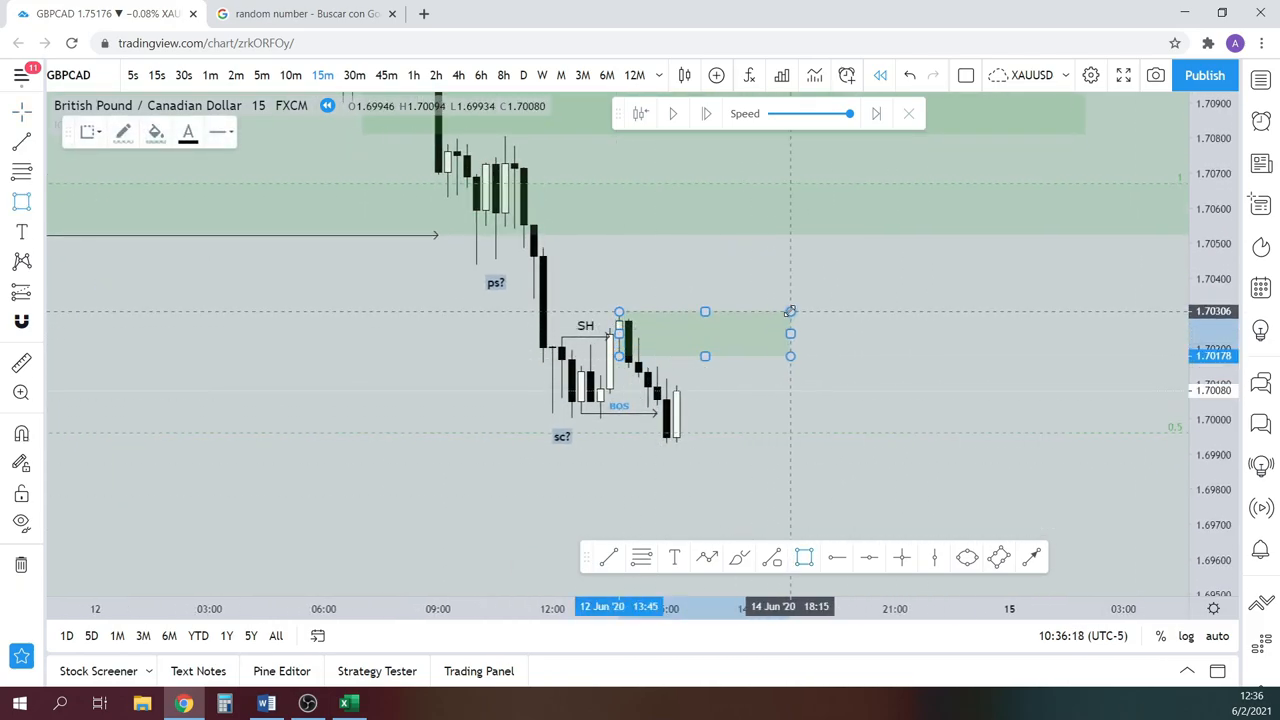
text(-ob)
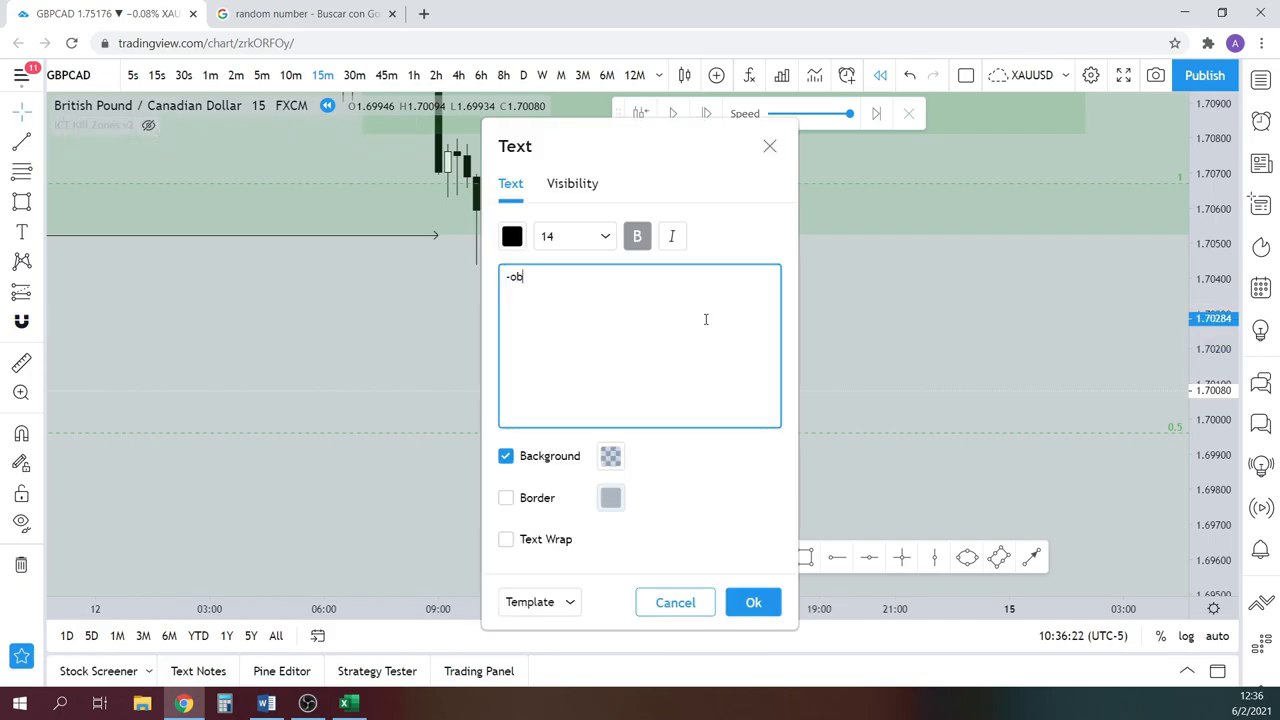
click(752, 602)
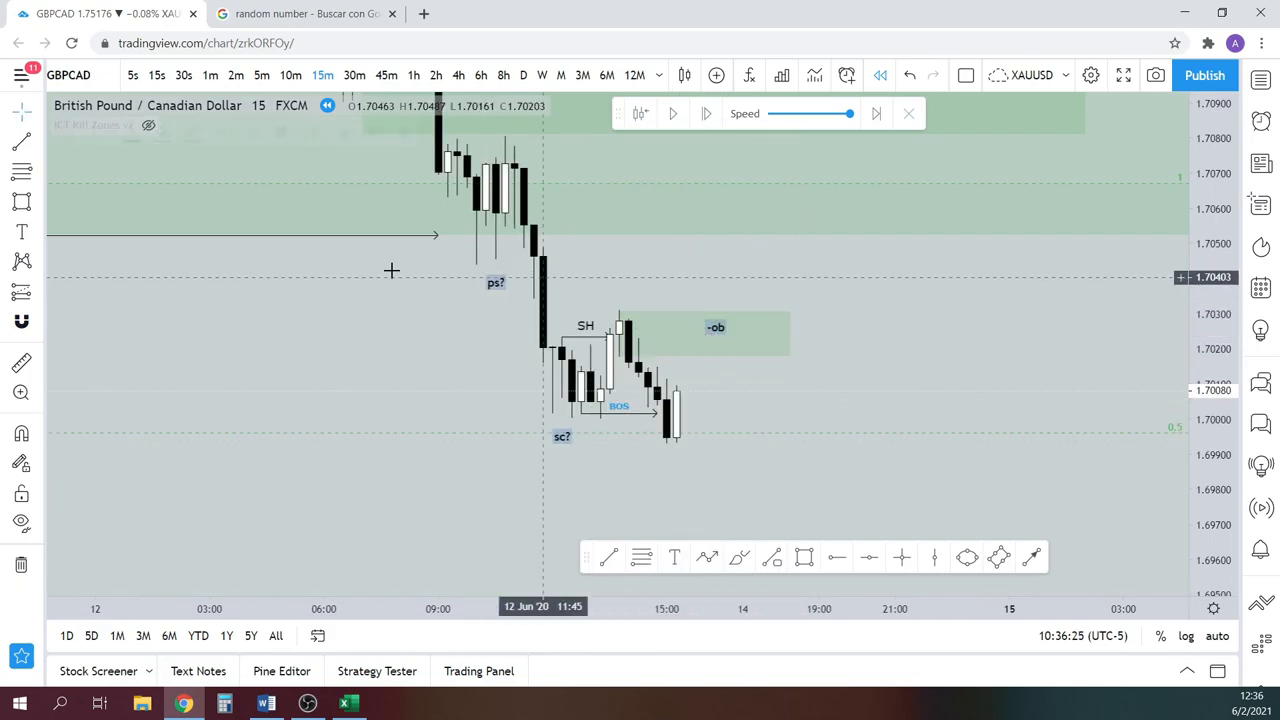
- Place a short position below the block and step the replay forward
click(716, 330)
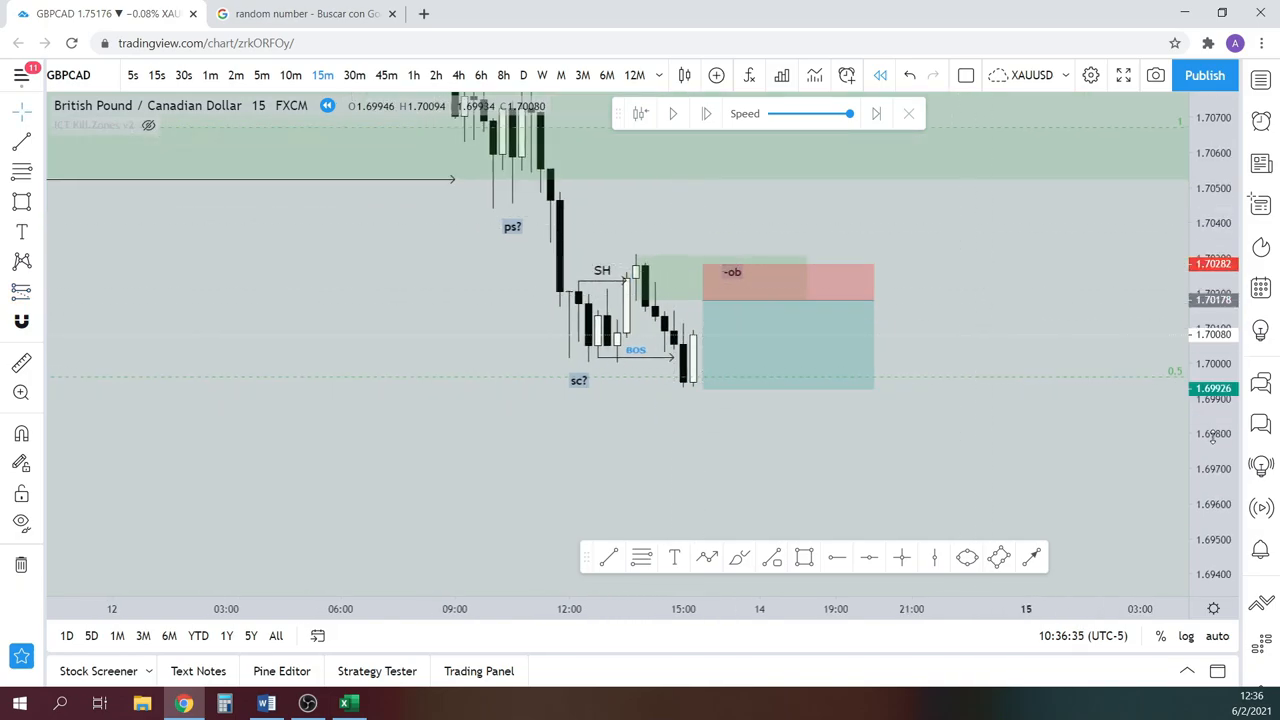
click(704, 112)
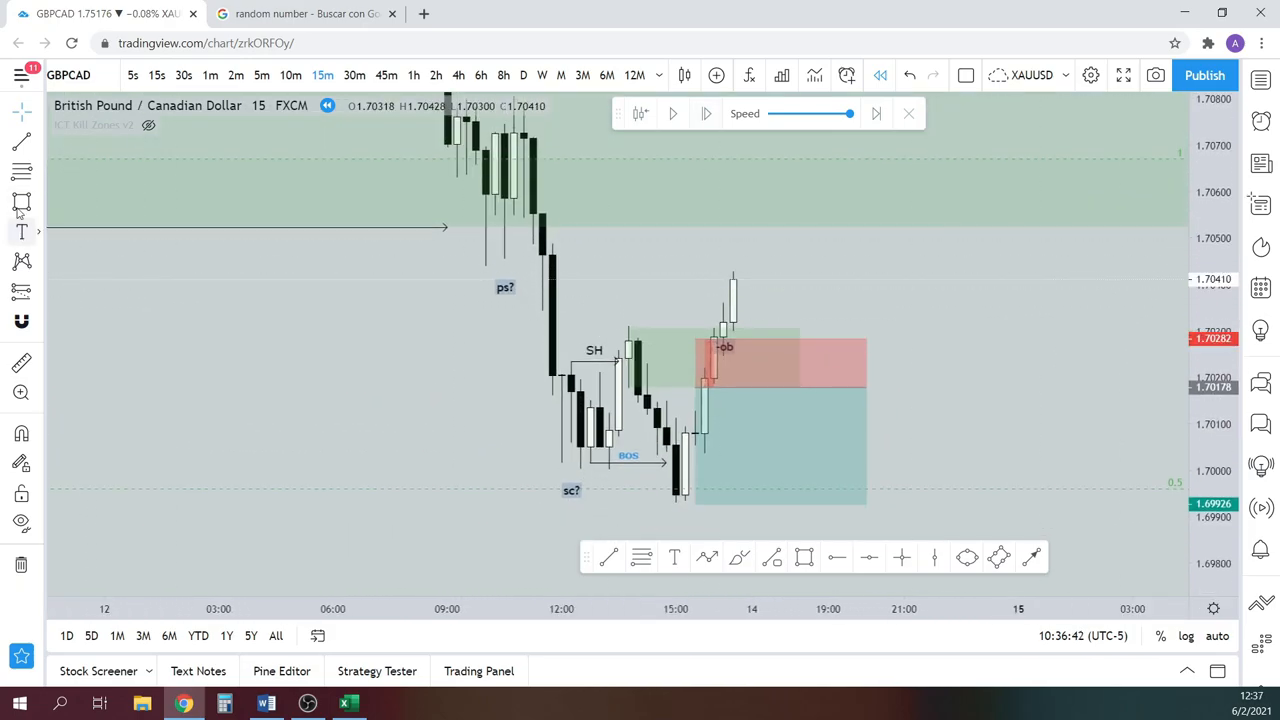
drag(624, 336, 704, 358)
text(-1RR)
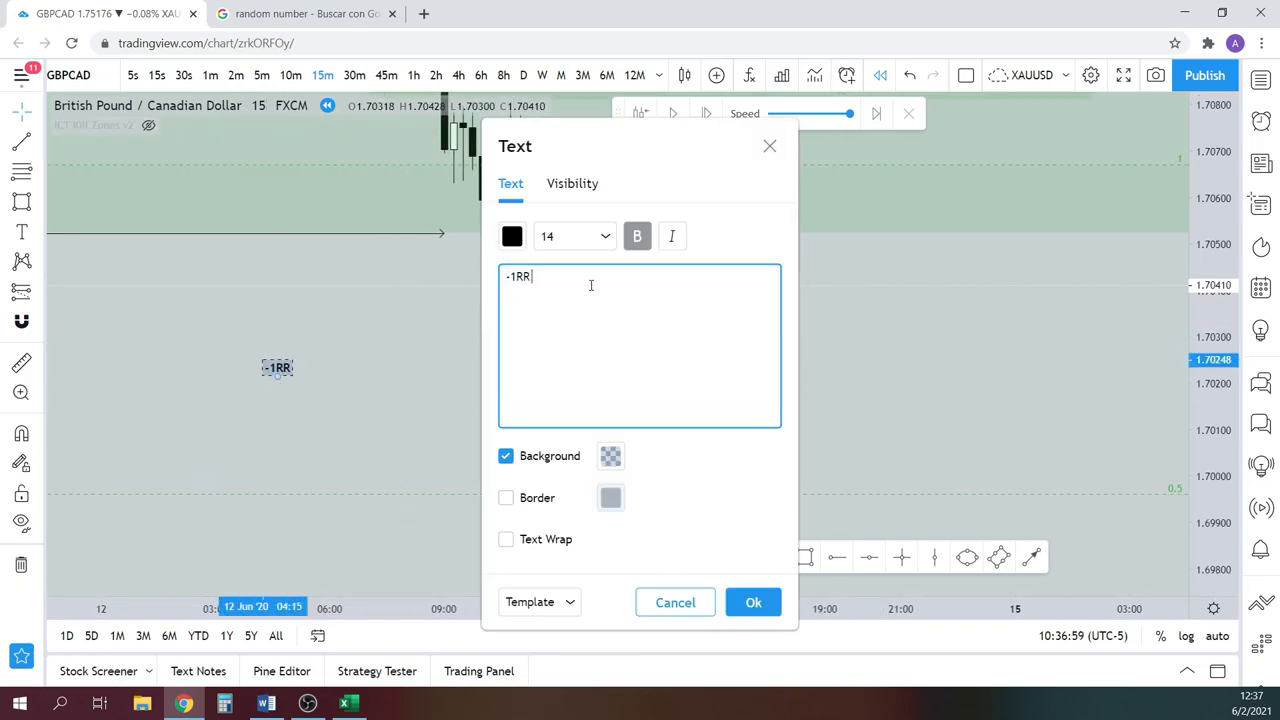
- Add the note '-1RR is always best to start losing ?)' beside the position
text(is always best to)
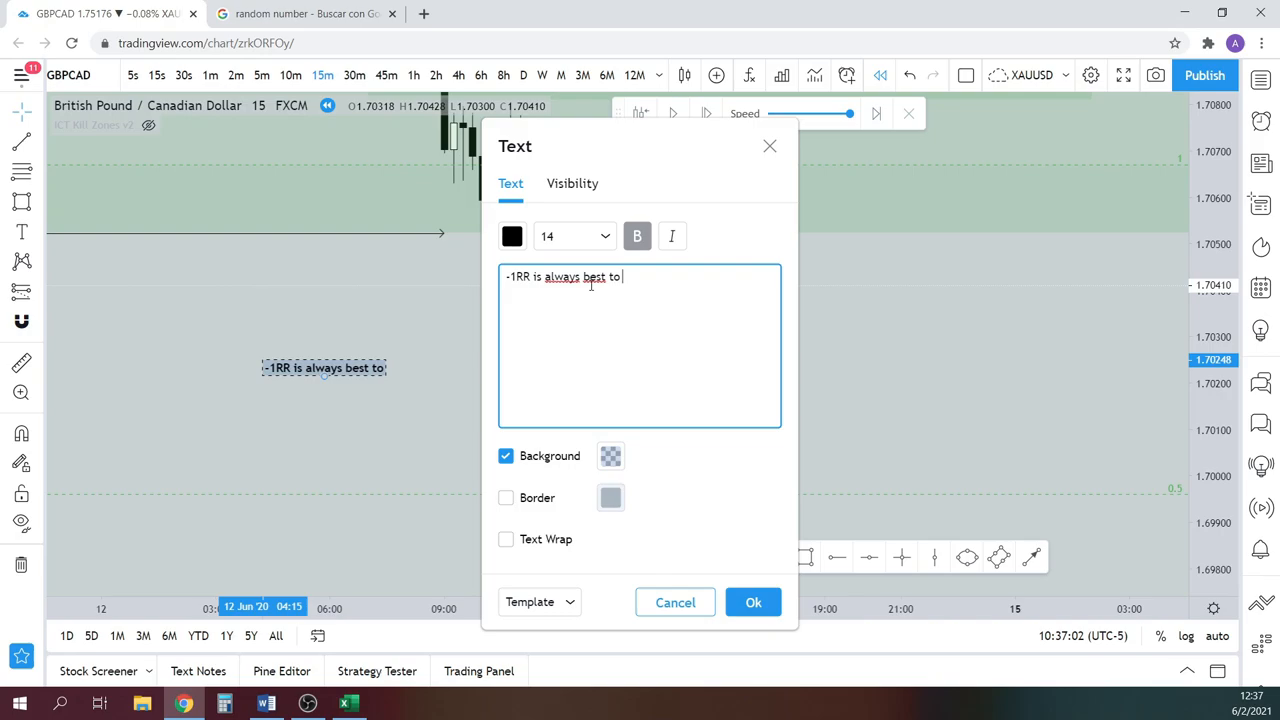
text(start losing ?))
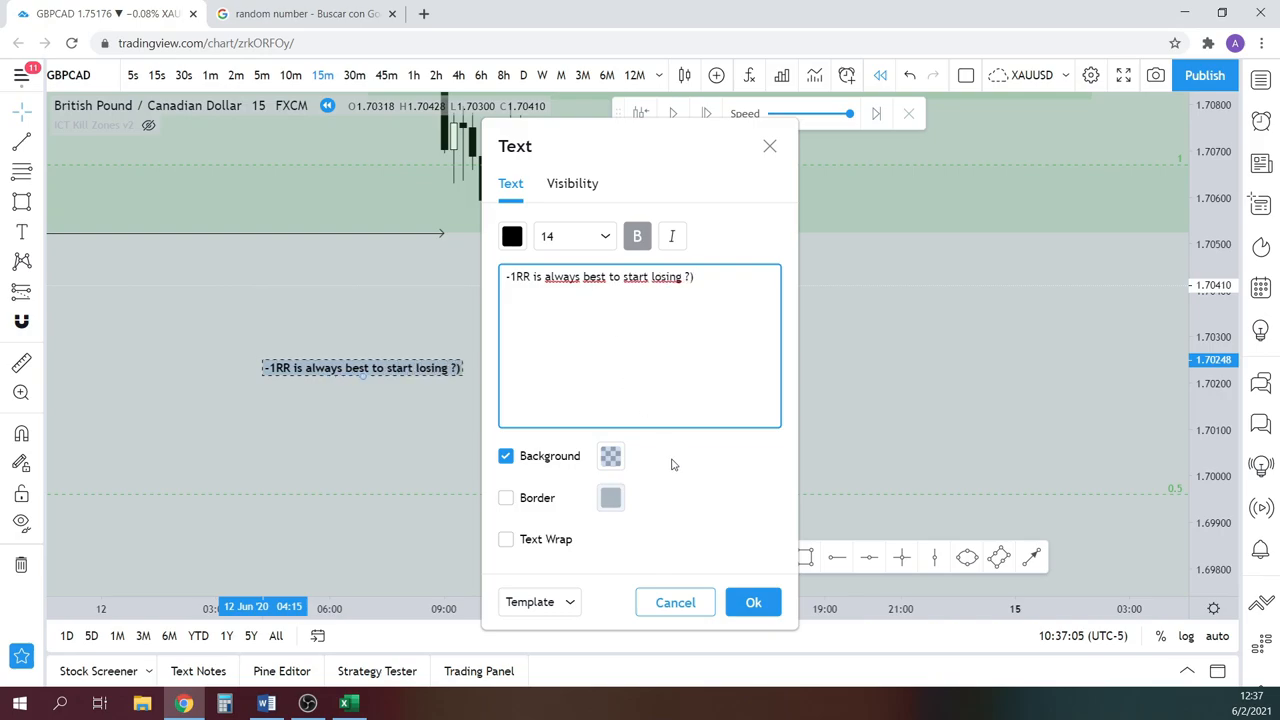
click(752, 602)
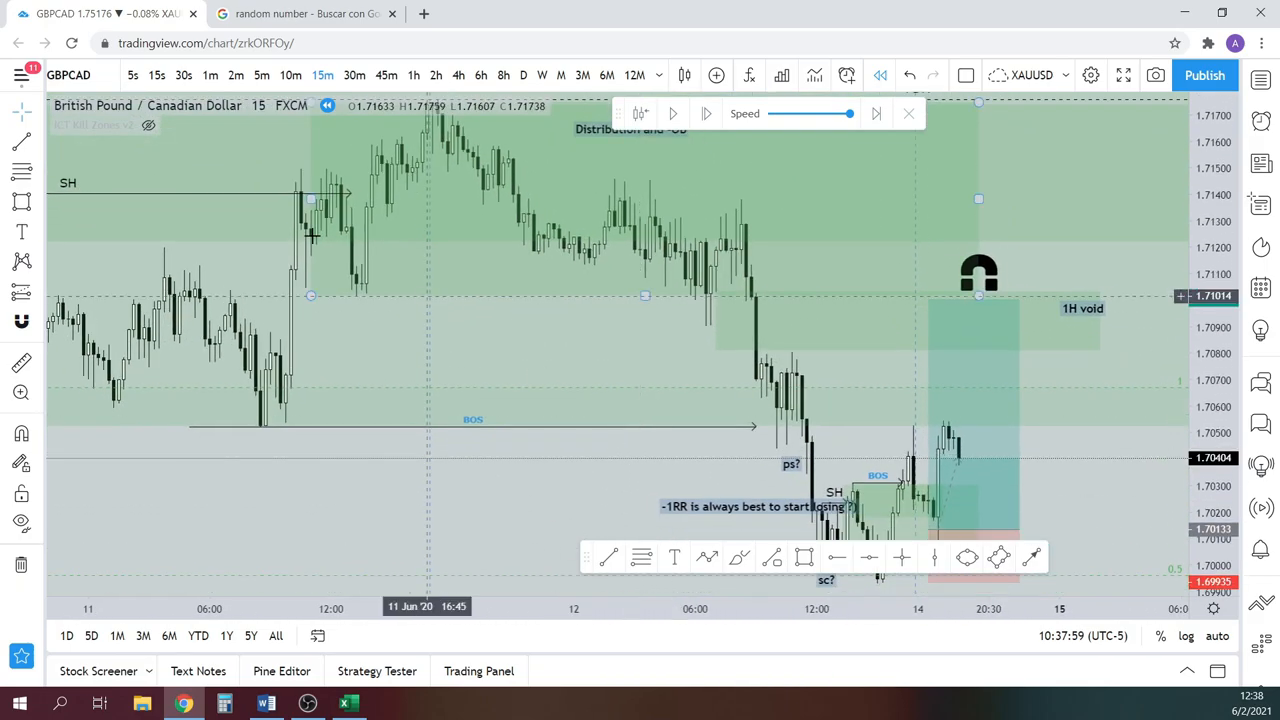
- Add a 'tp hit' note and extend the -1RR note with +4.39 RR
click(672, 112)
text(tp hit :))
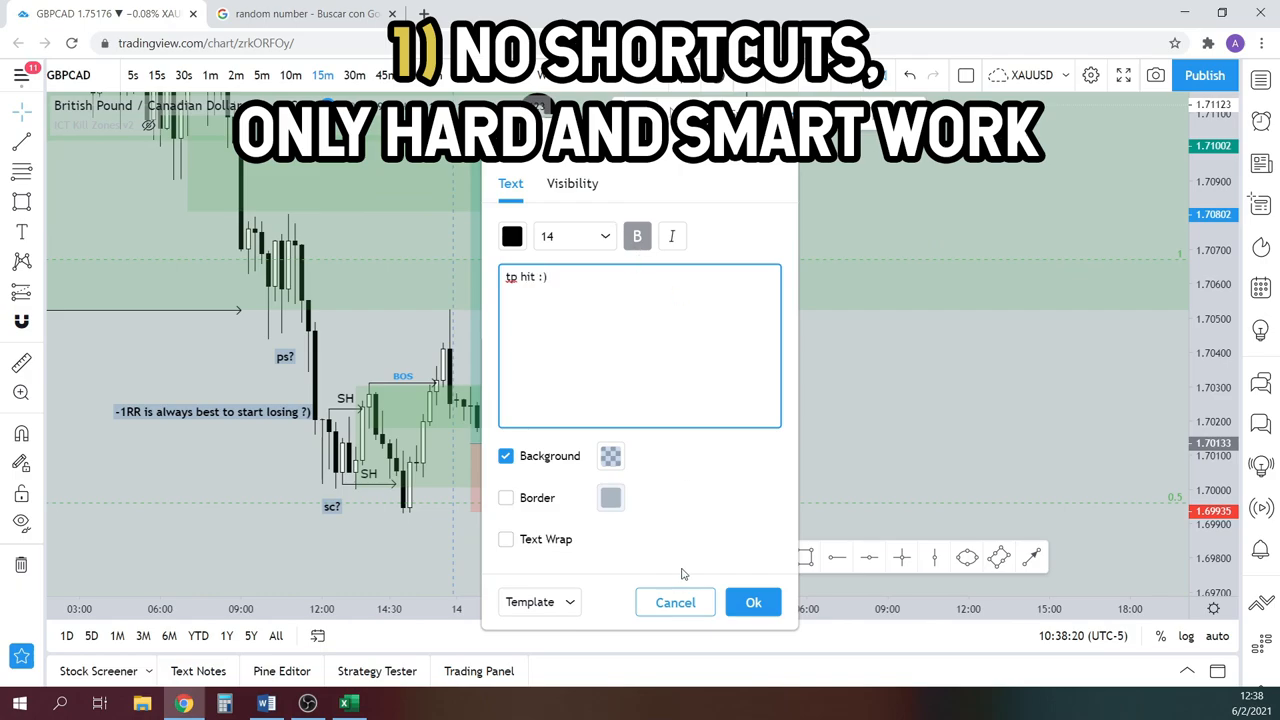
click(752, 602)
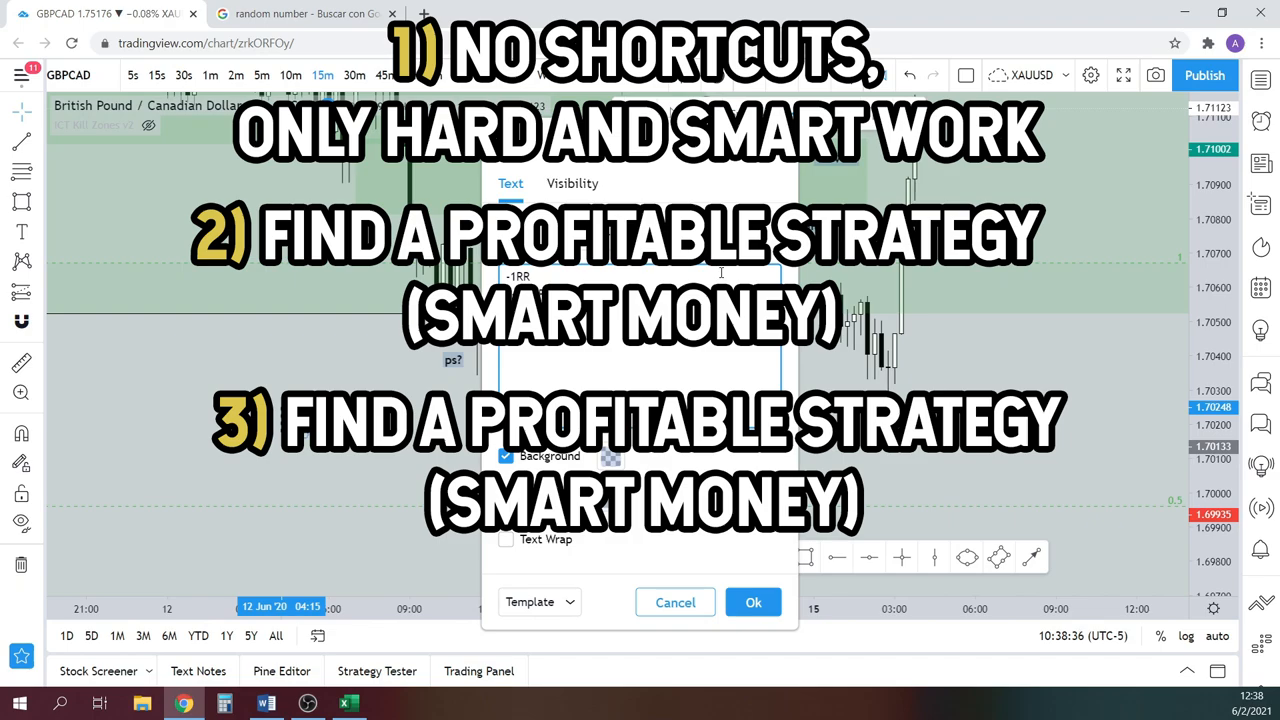
click(752, 602)
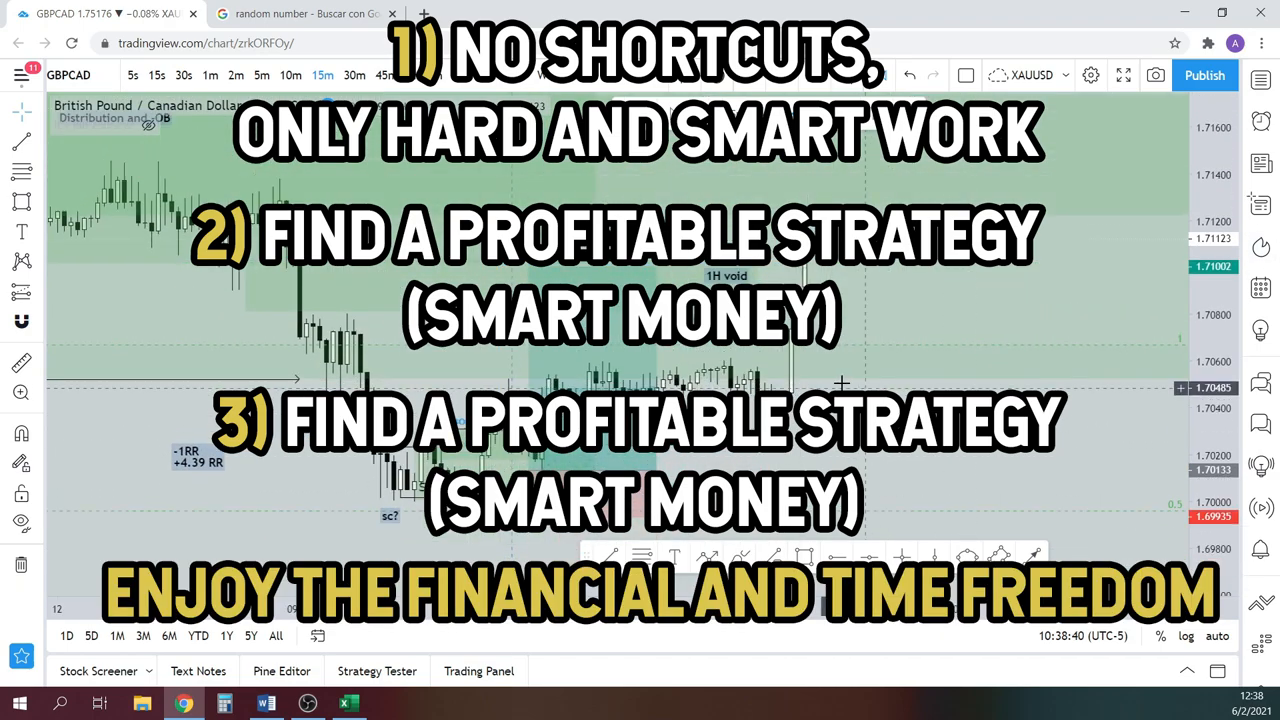